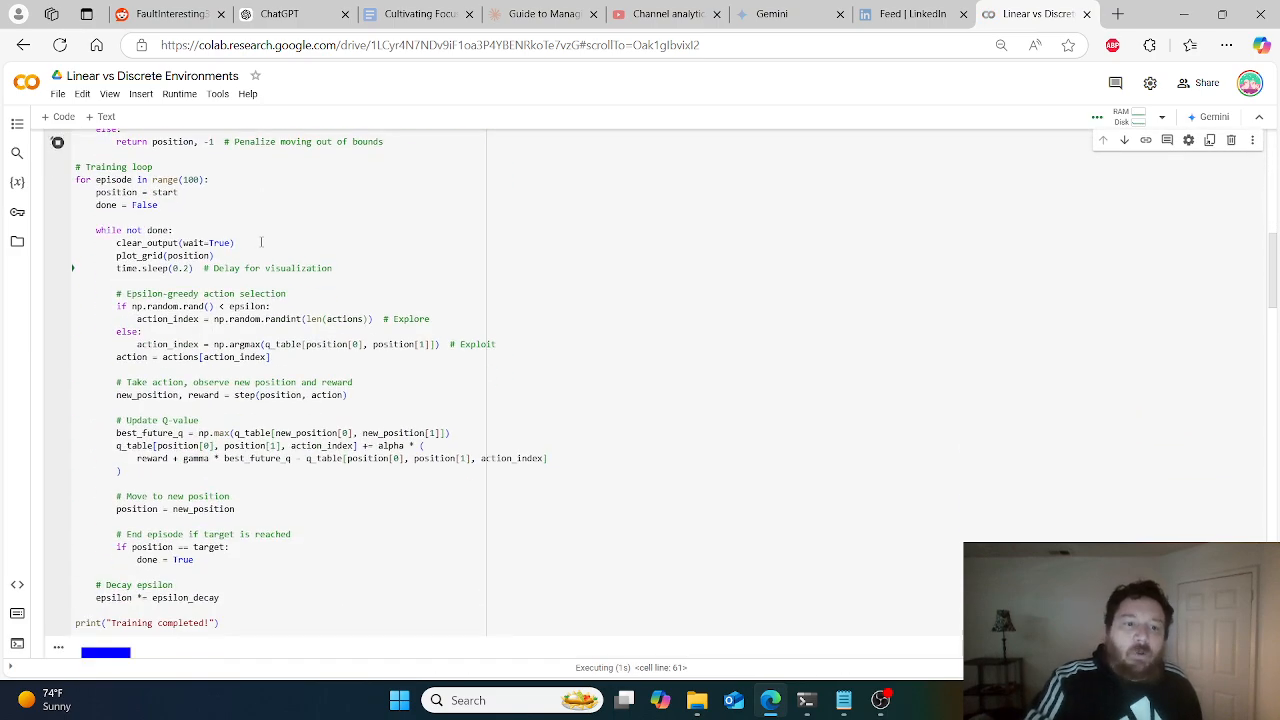
scroll("down", 3)
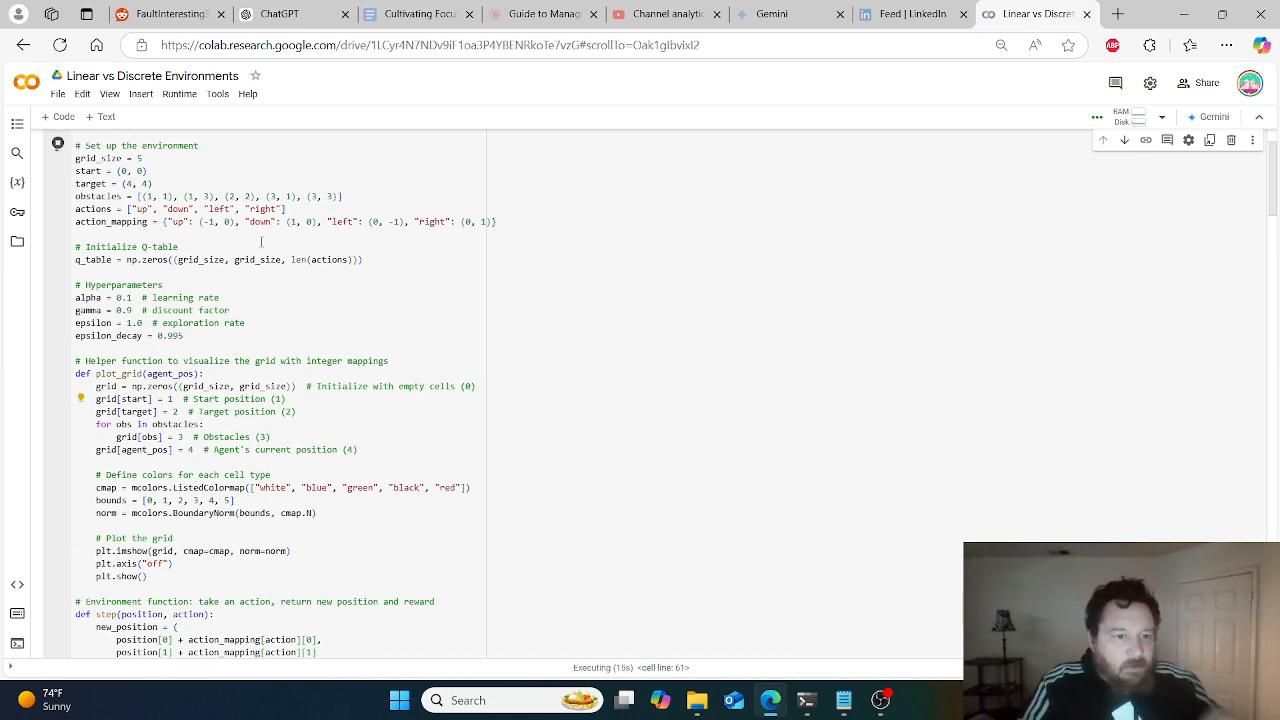
scroll("down", 3)
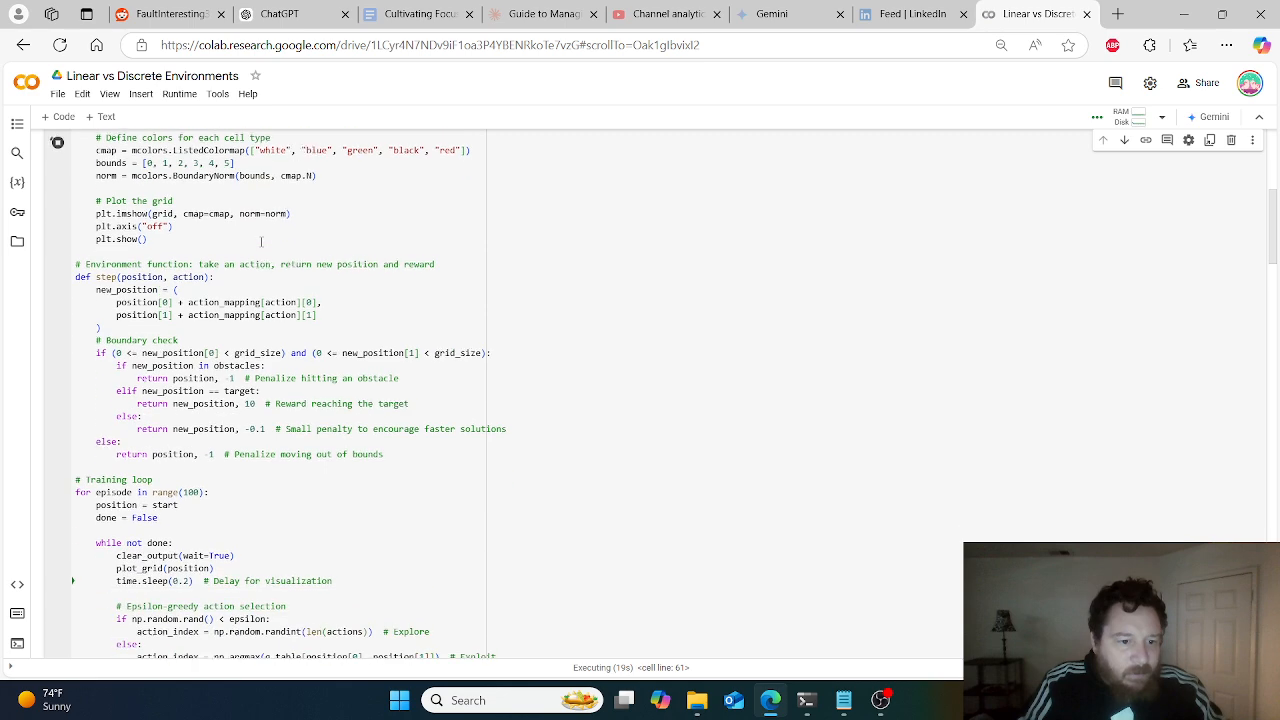
scroll("down", 3)
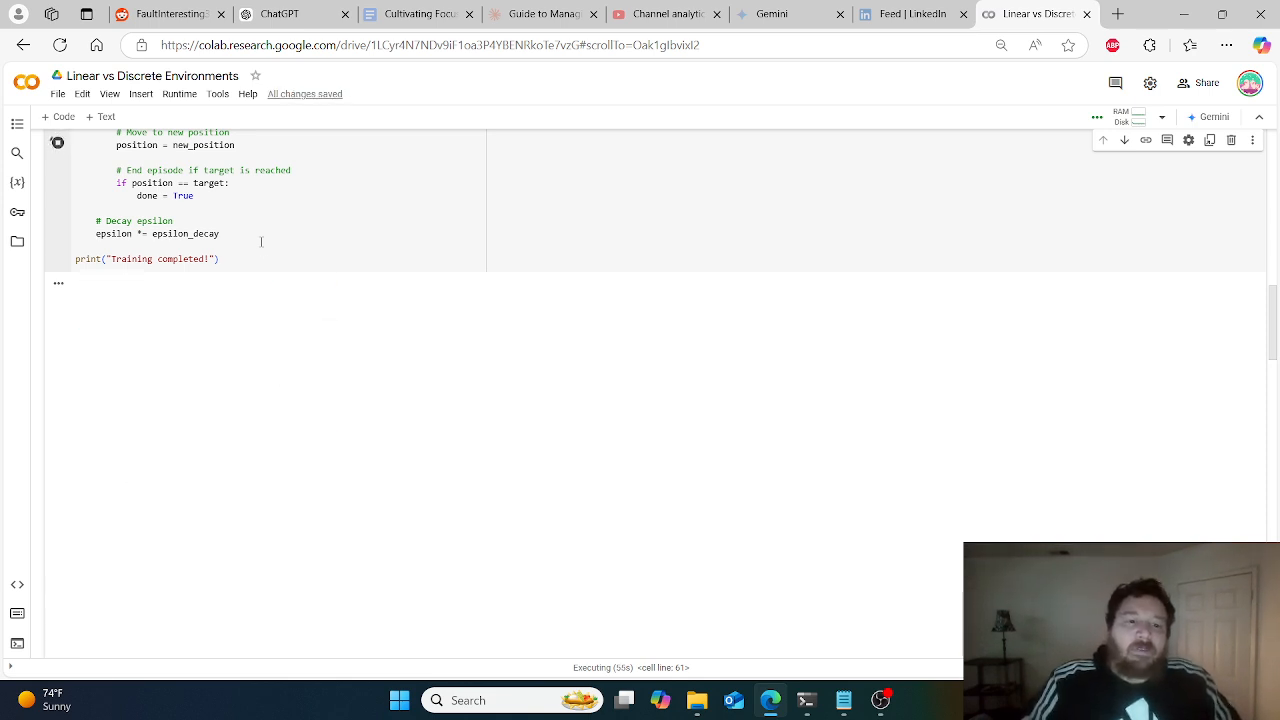
mouse_move(260, 248)
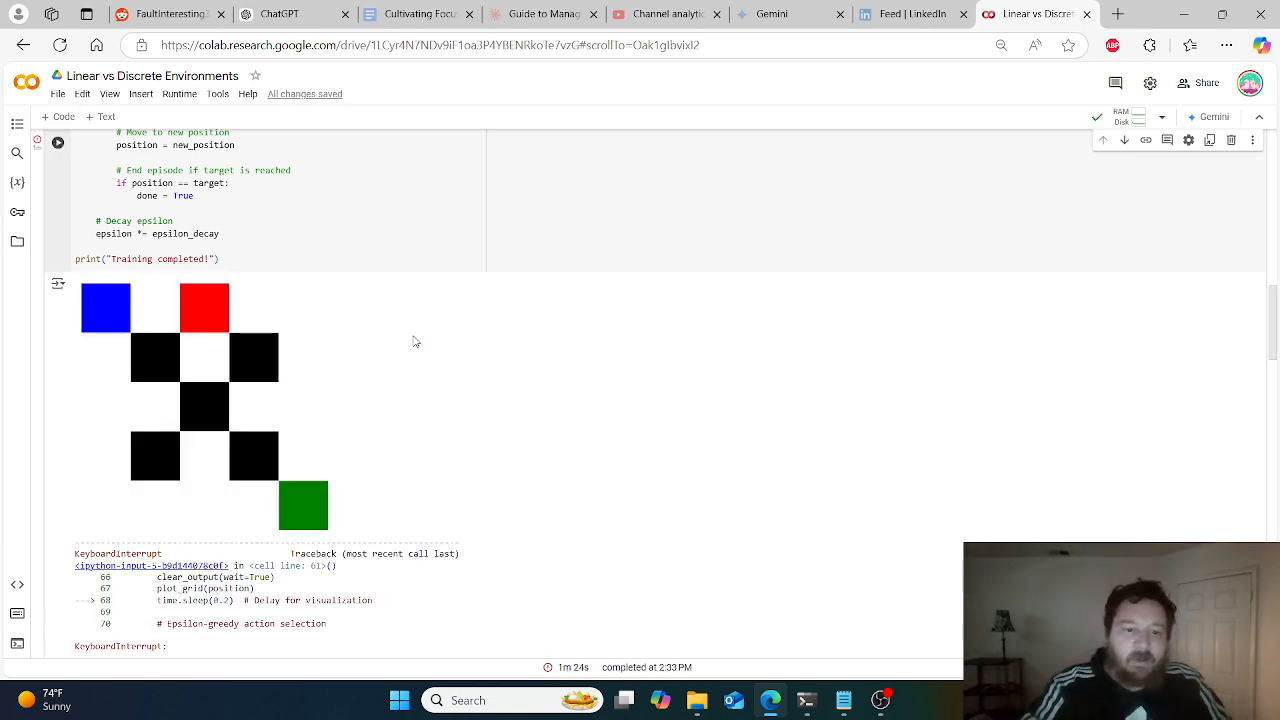
scroll("down", 3)
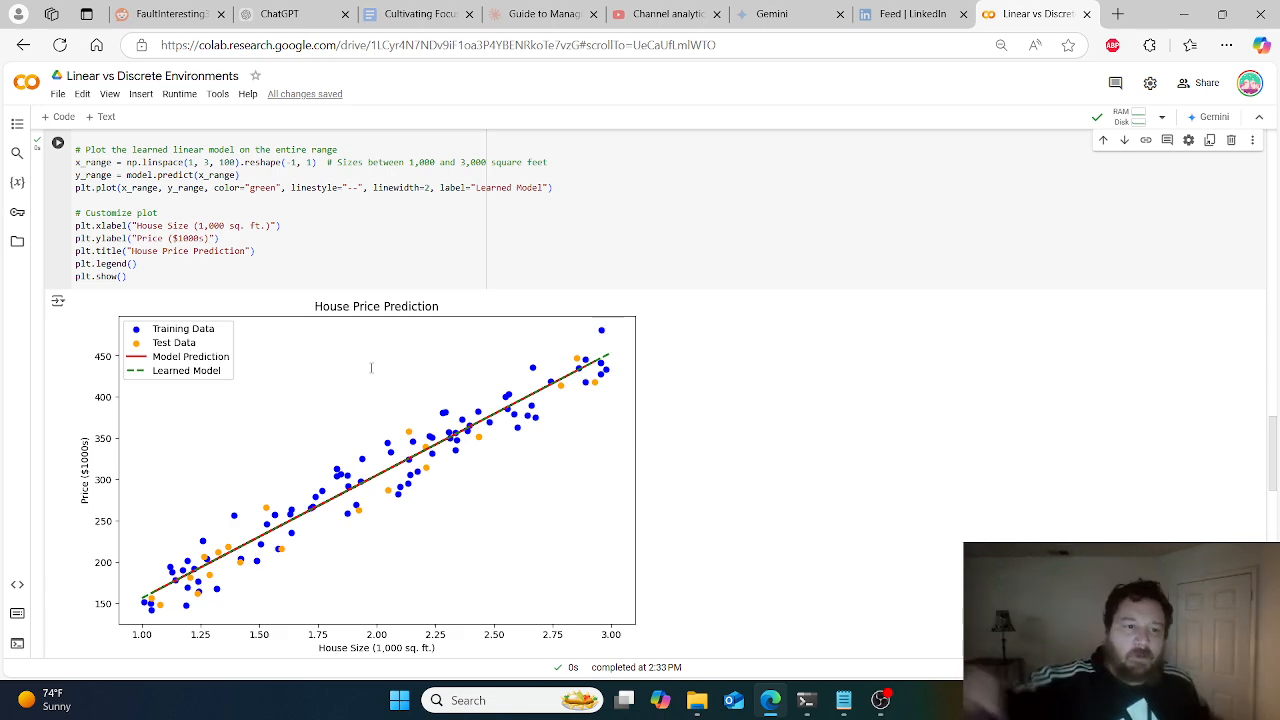
scroll("down", 3)
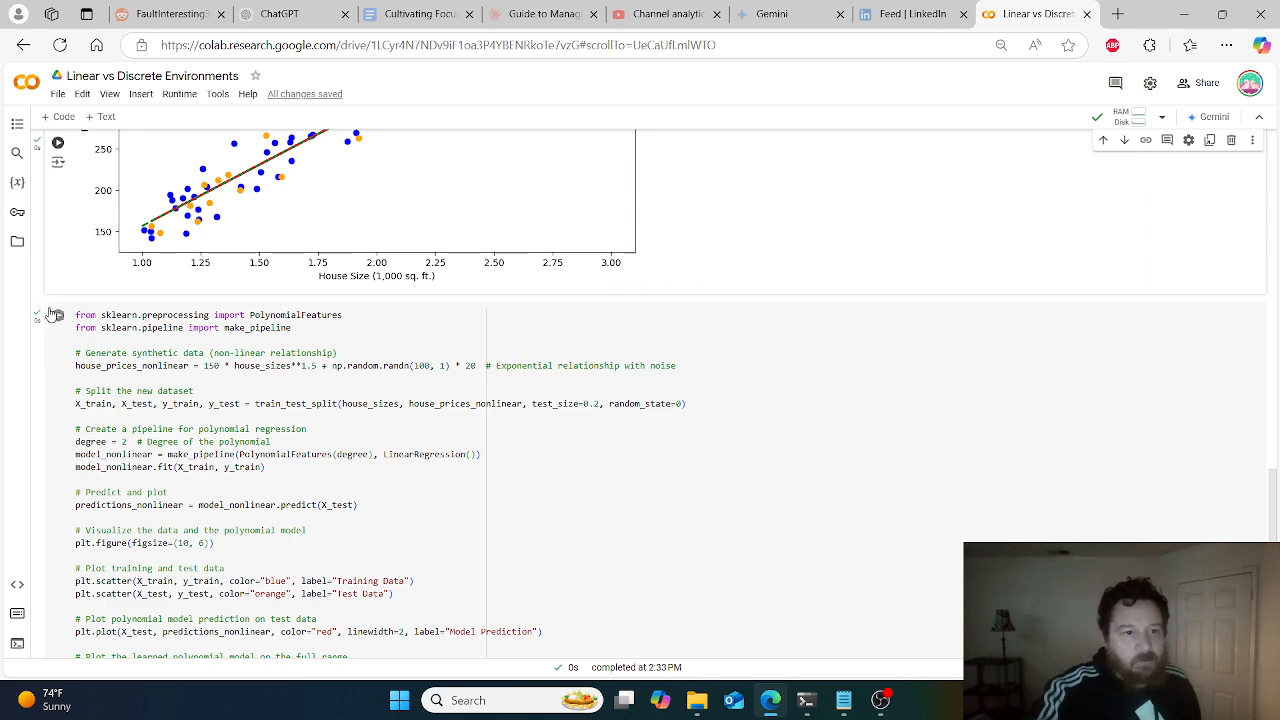
scroll("down", 3)
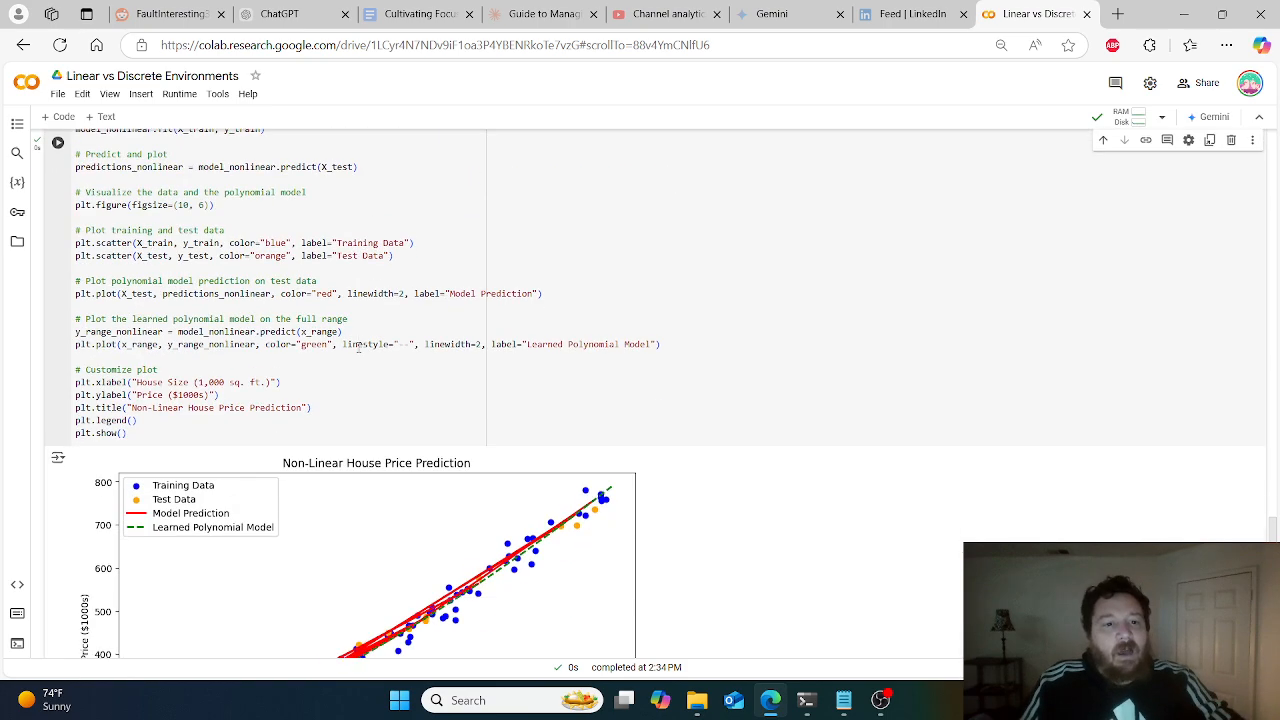
scroll("down", 3)
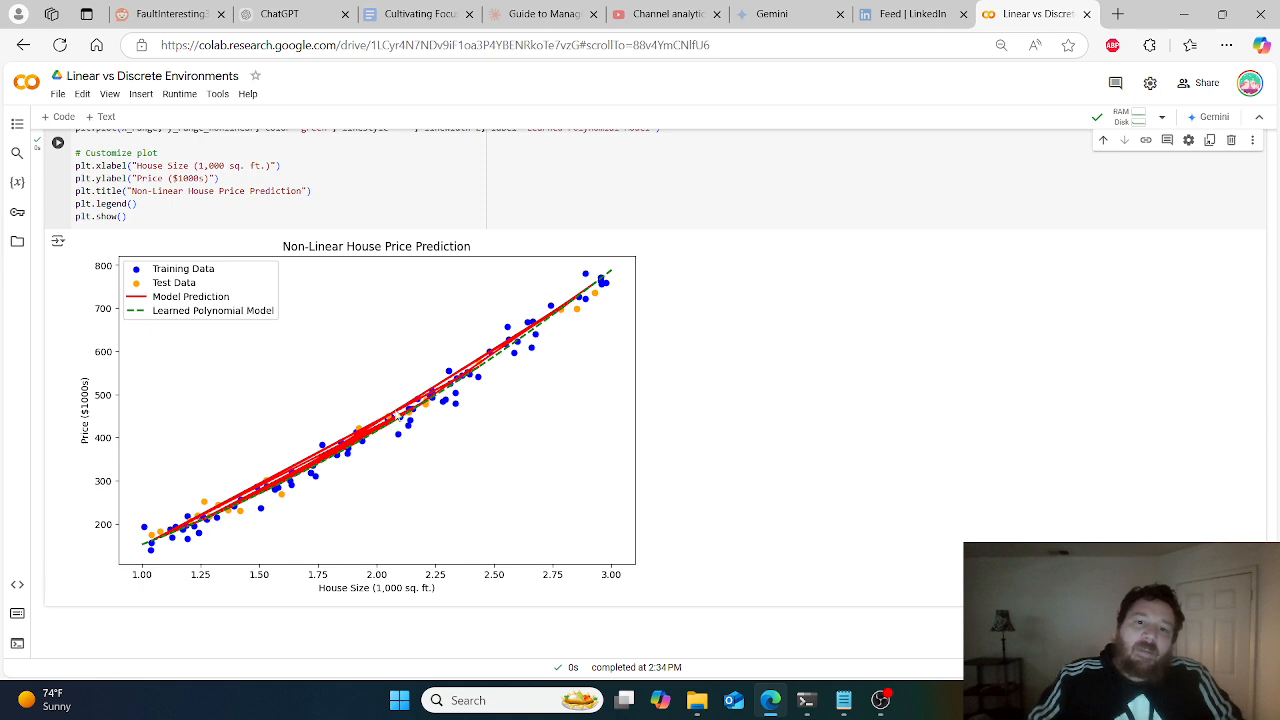
mouse_move(356, 458)
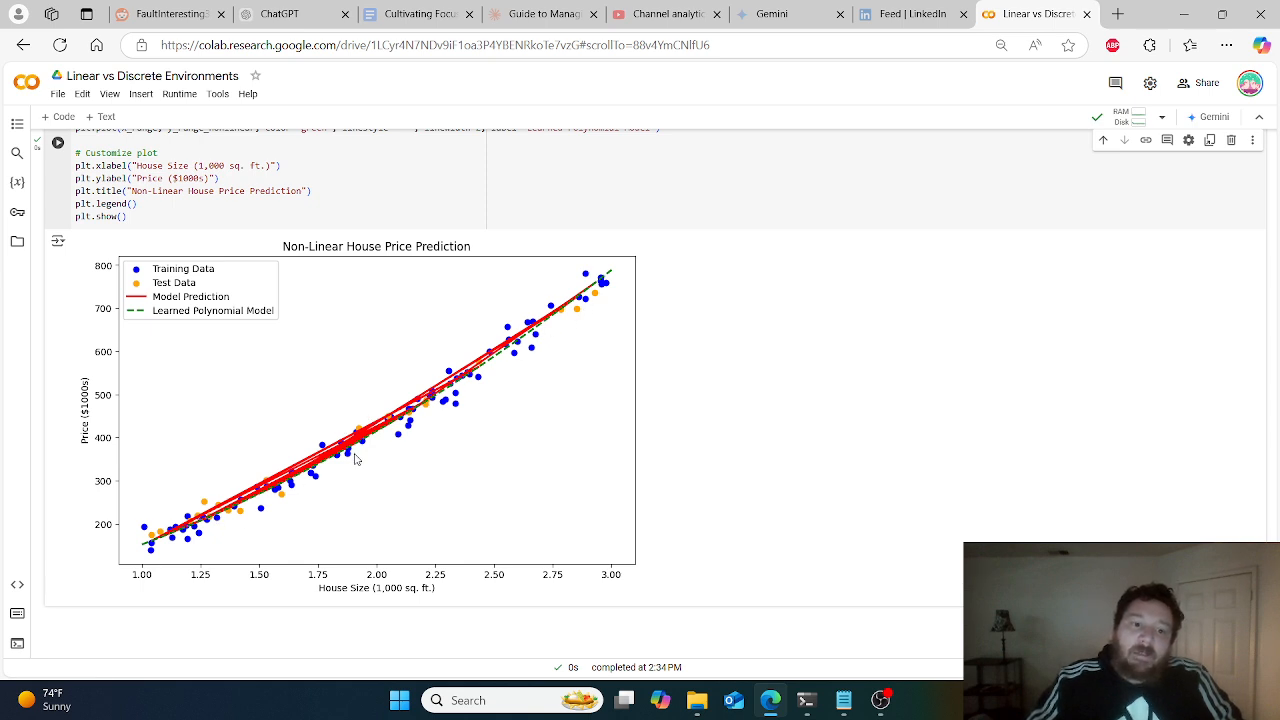
mouse_move(368, 452)
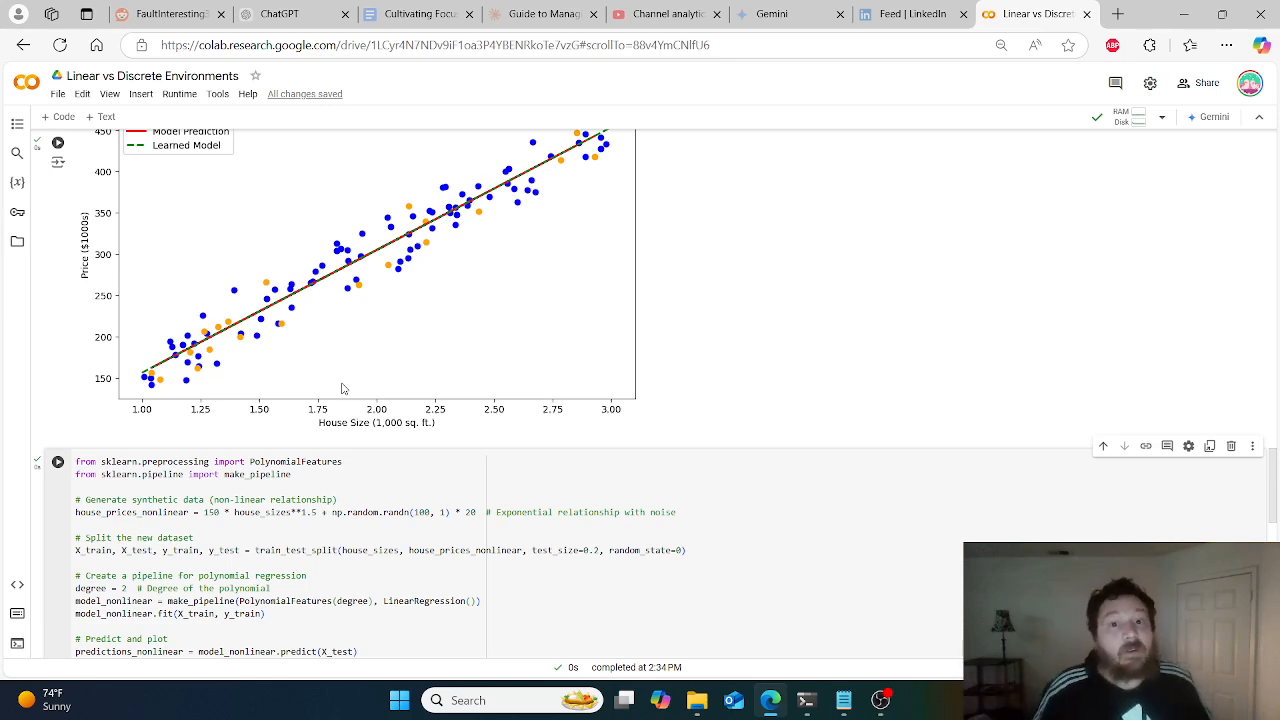
scroll("down", 3)
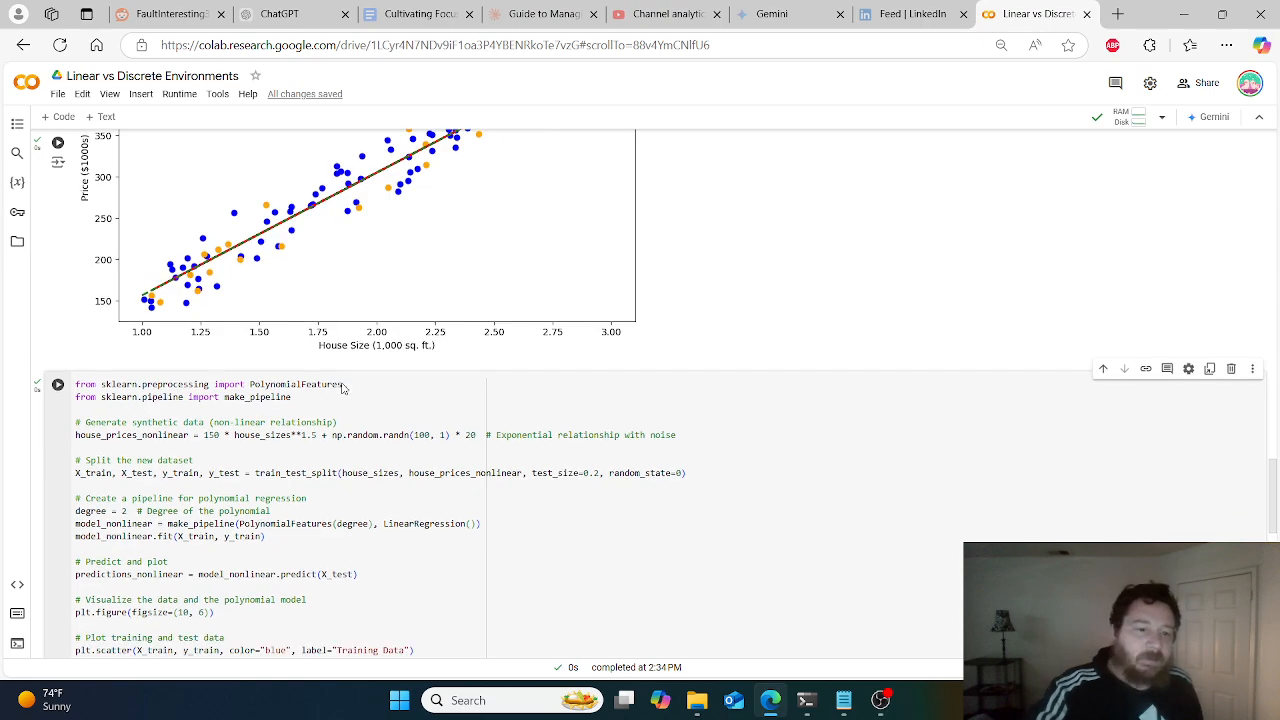
scroll("down", 3)
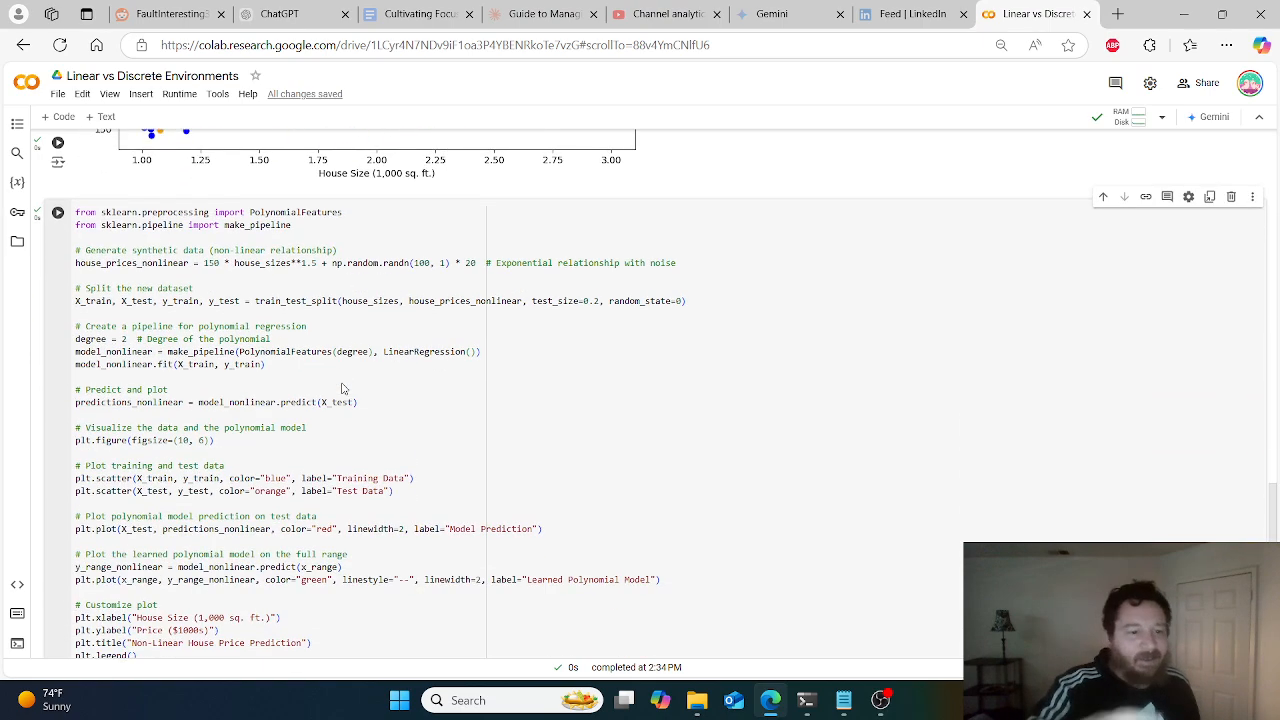
scroll("down", 3)
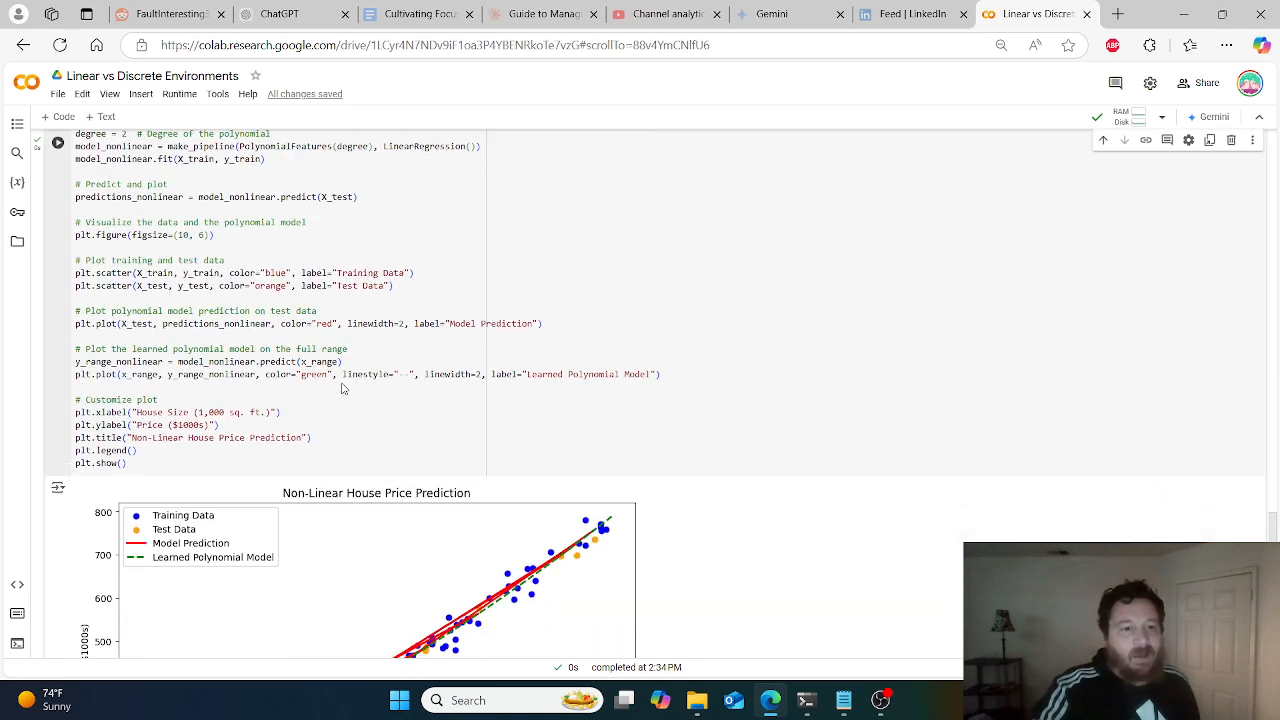
scroll("down", 3)
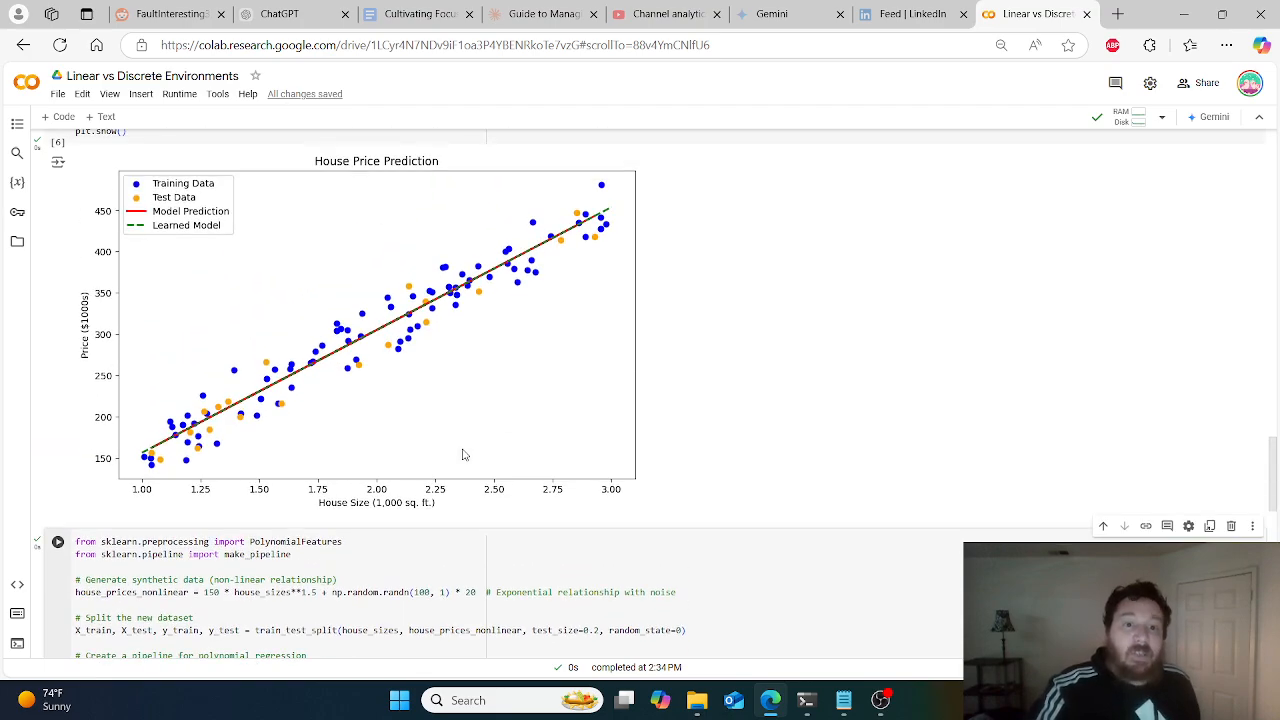
scroll("down", 3)
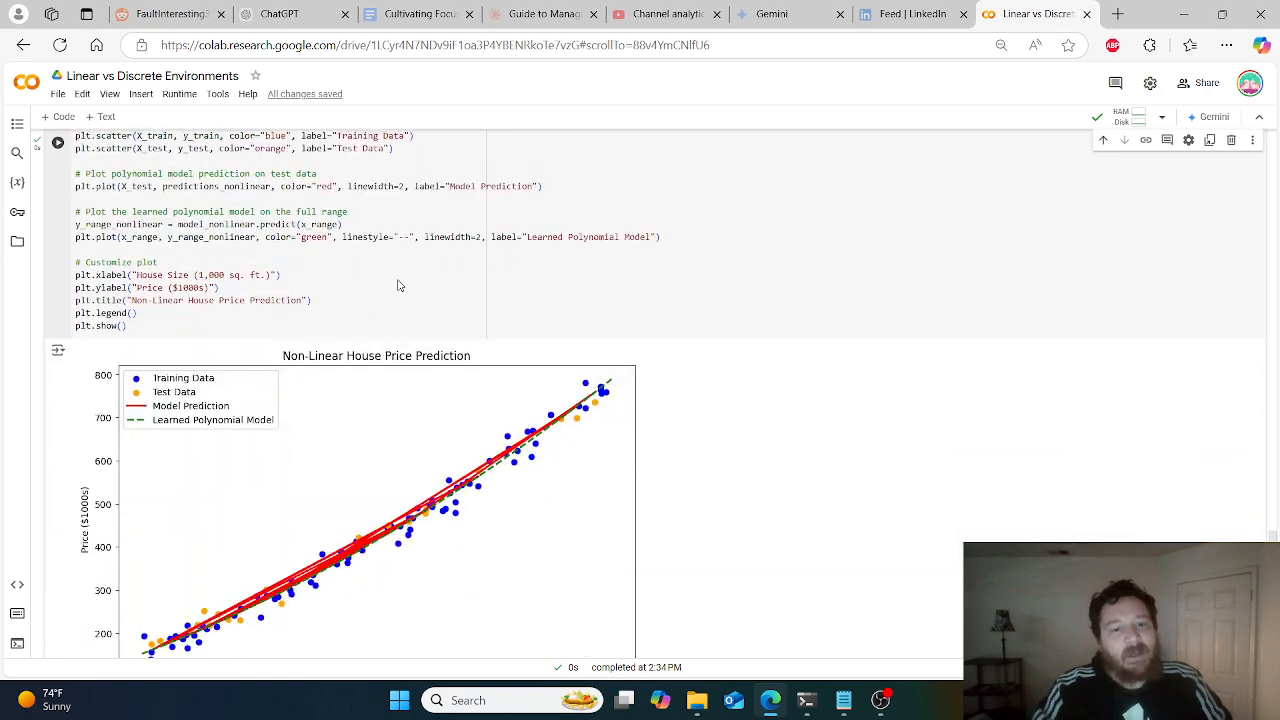
scroll("down", 3)
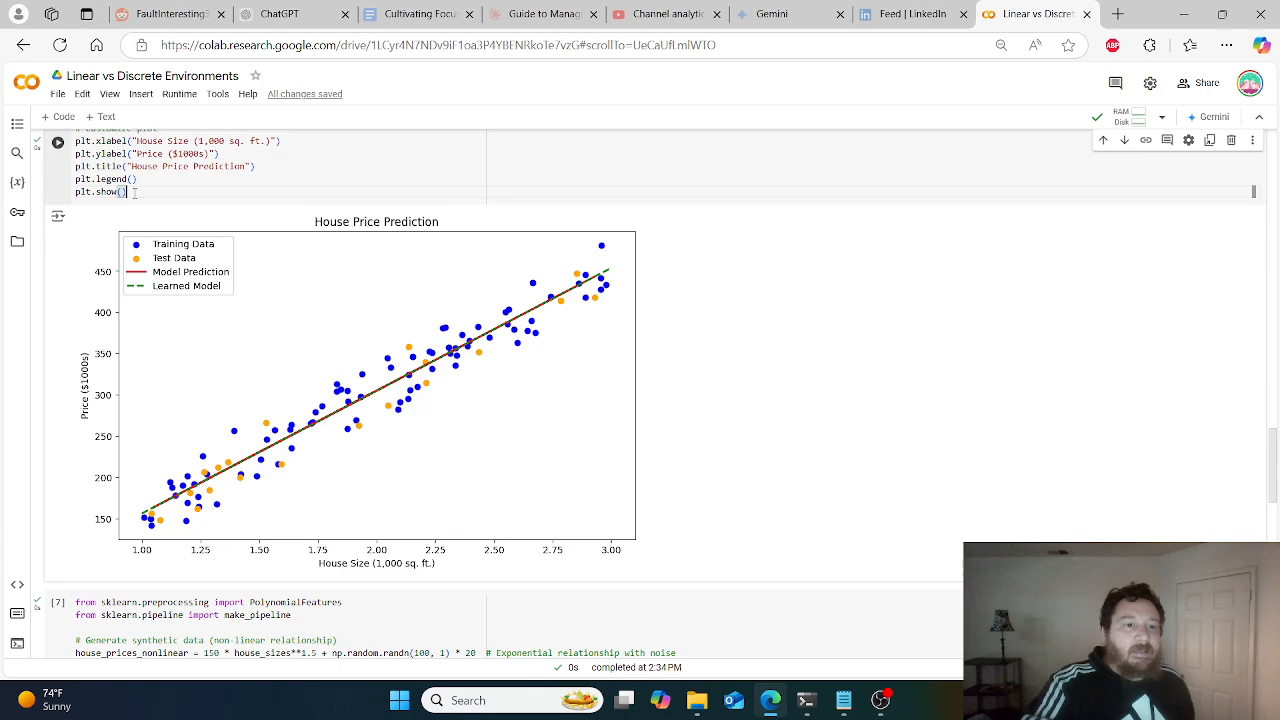
scroll("down", 3)
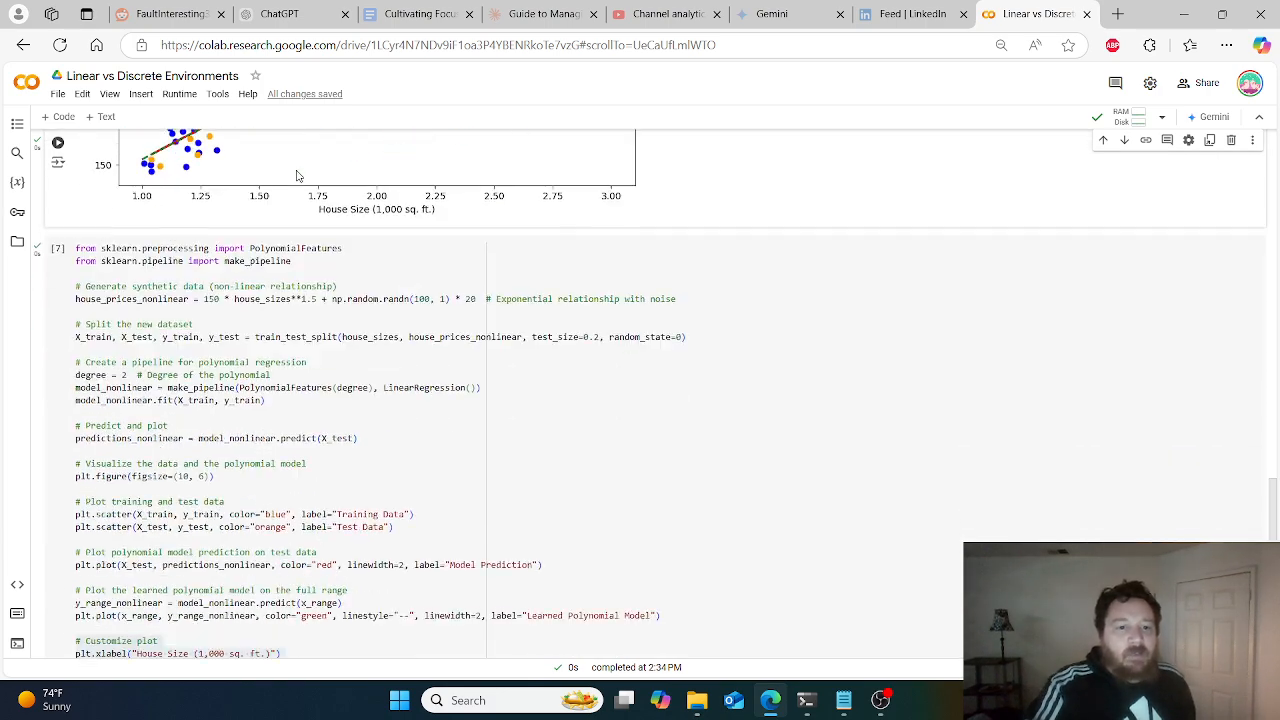
scroll("down", 3)
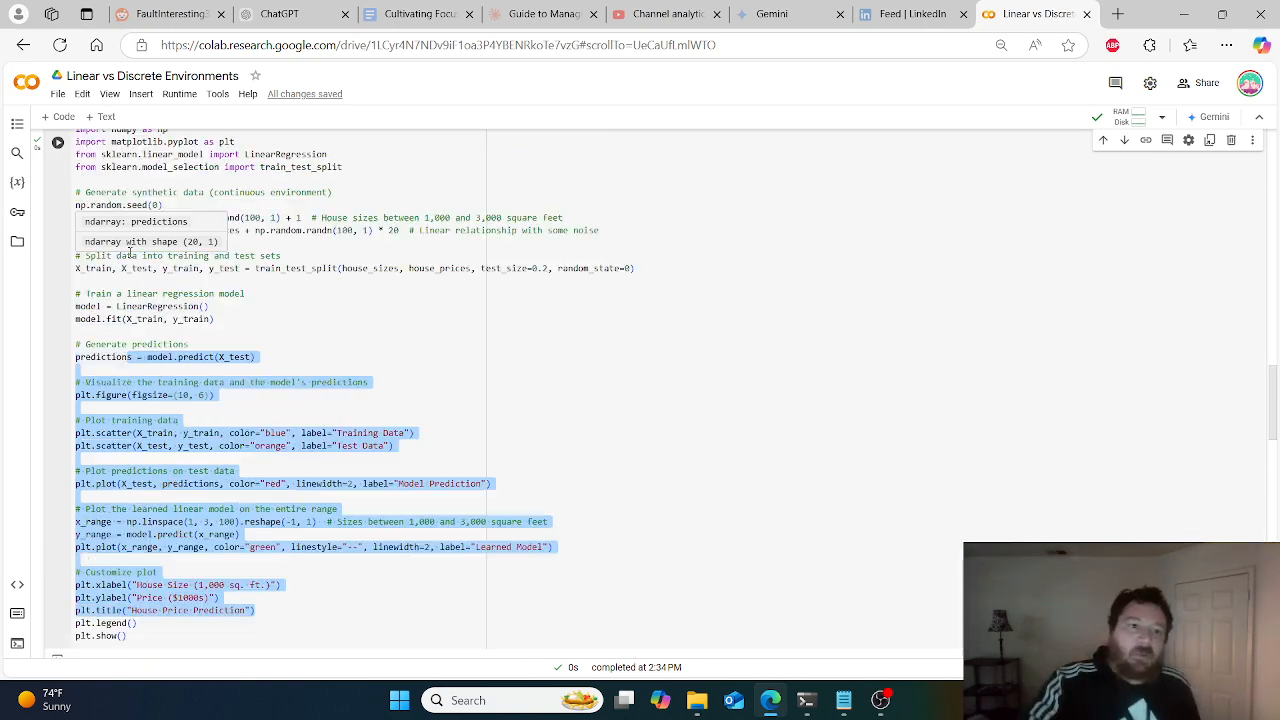
scroll("down", 3)
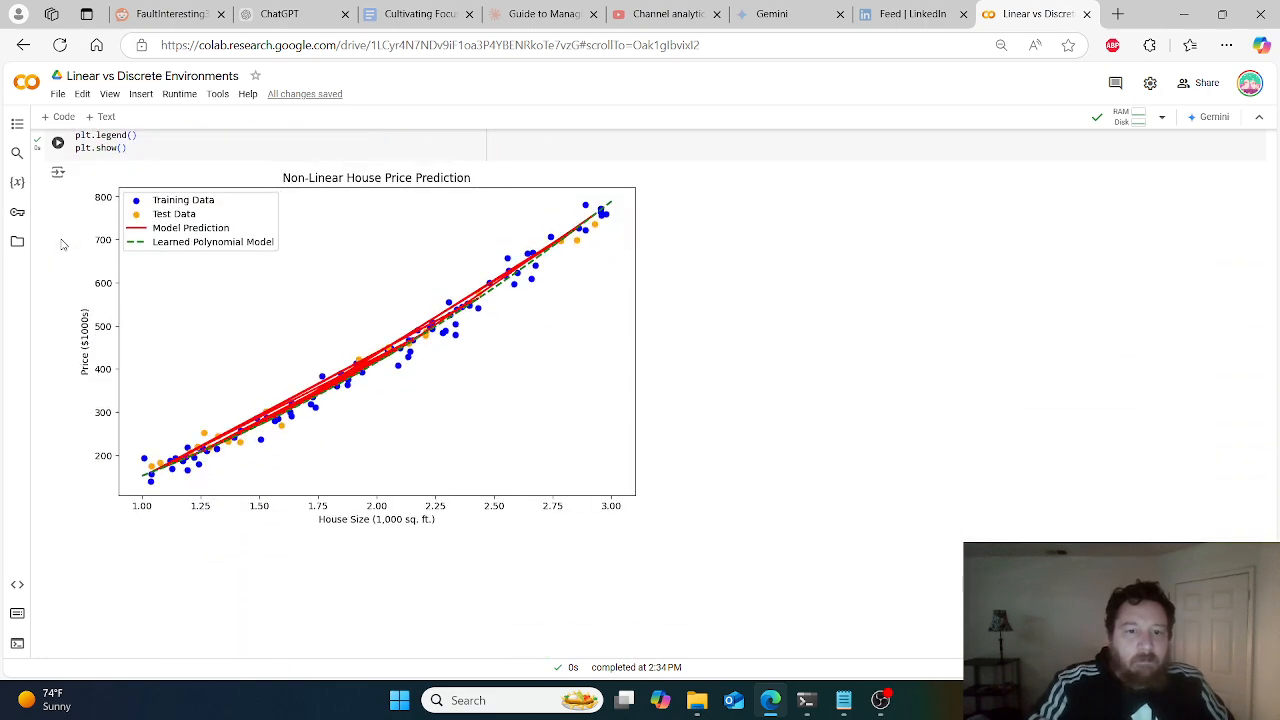
scroll("down", 3)
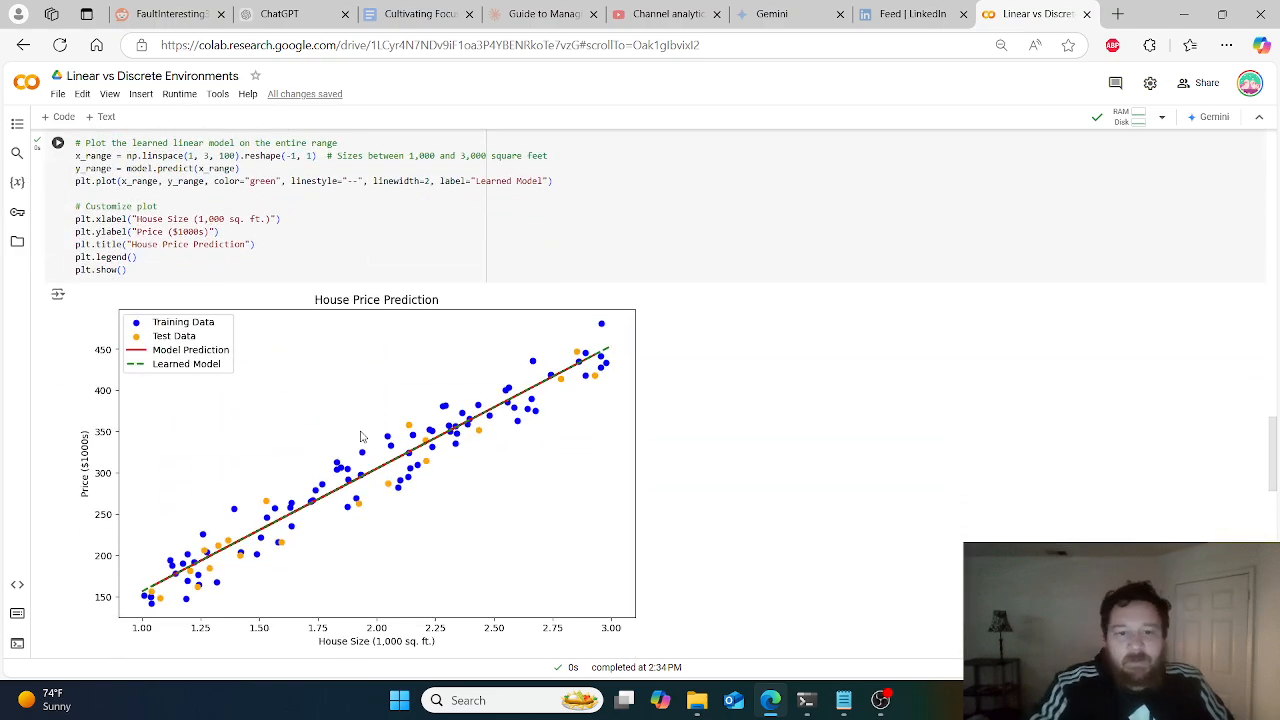
scroll("down", 3)
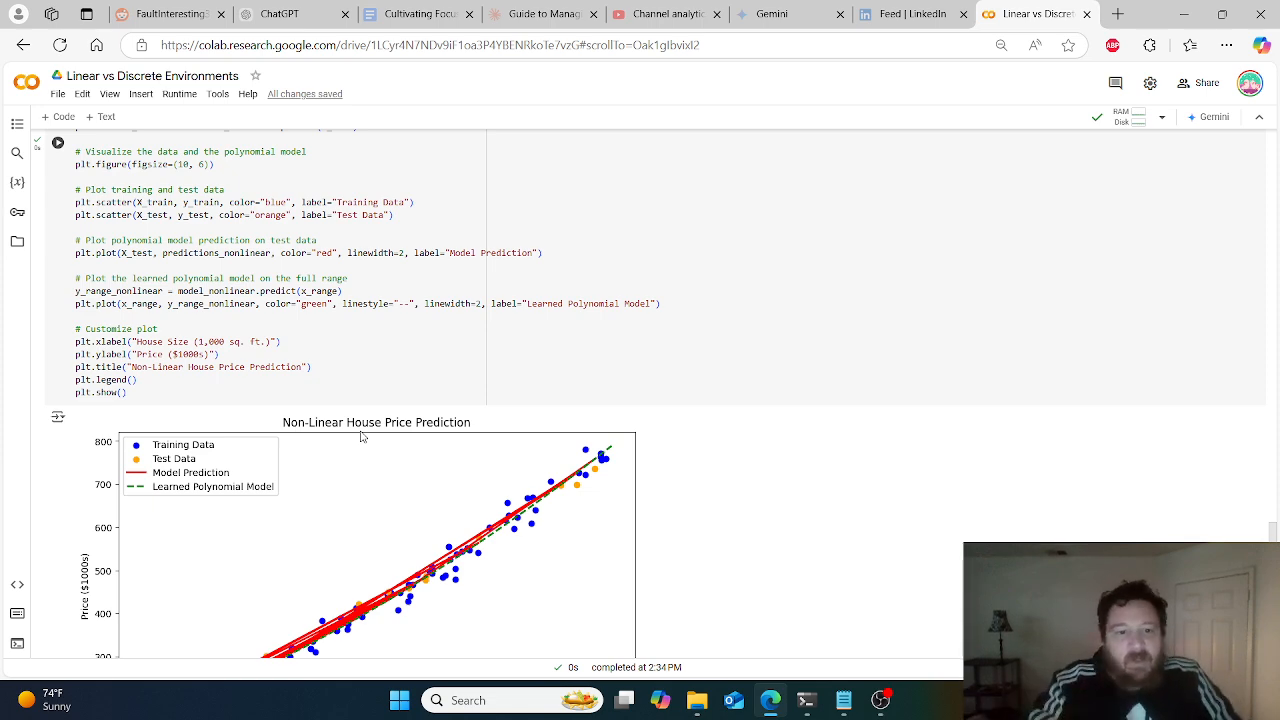
scroll("down", 3)
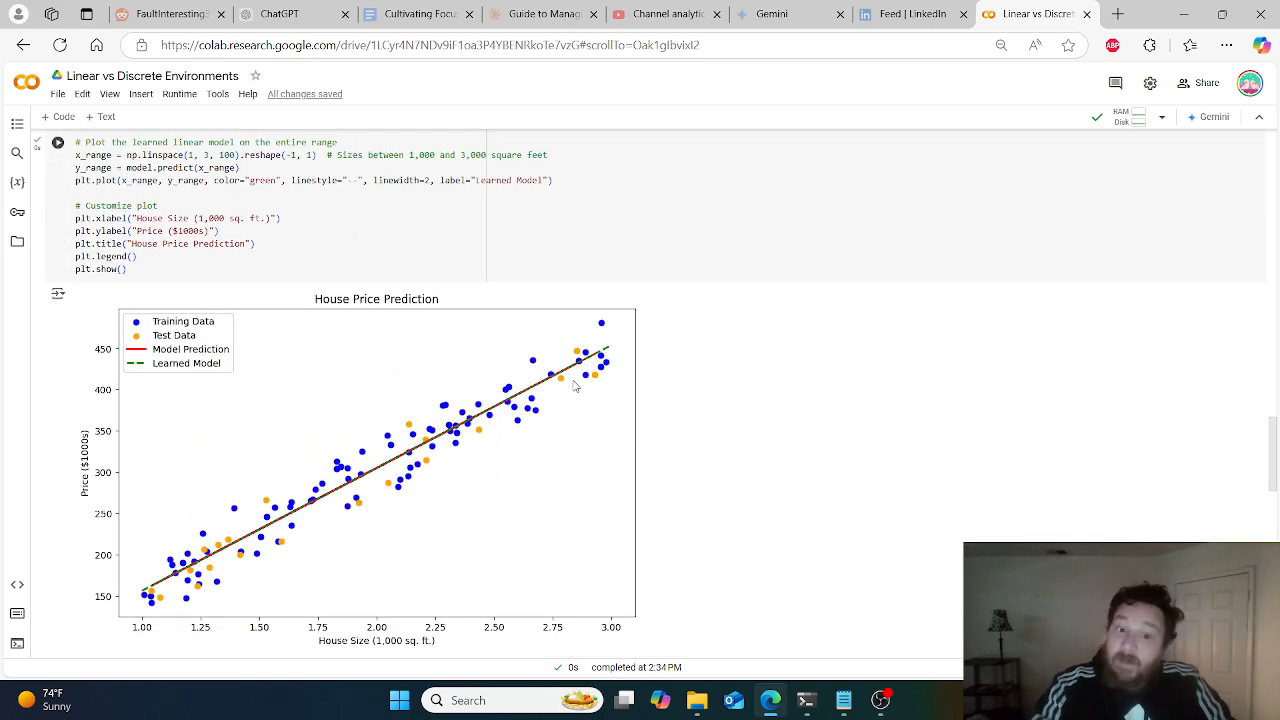
mouse_move(512, 412)
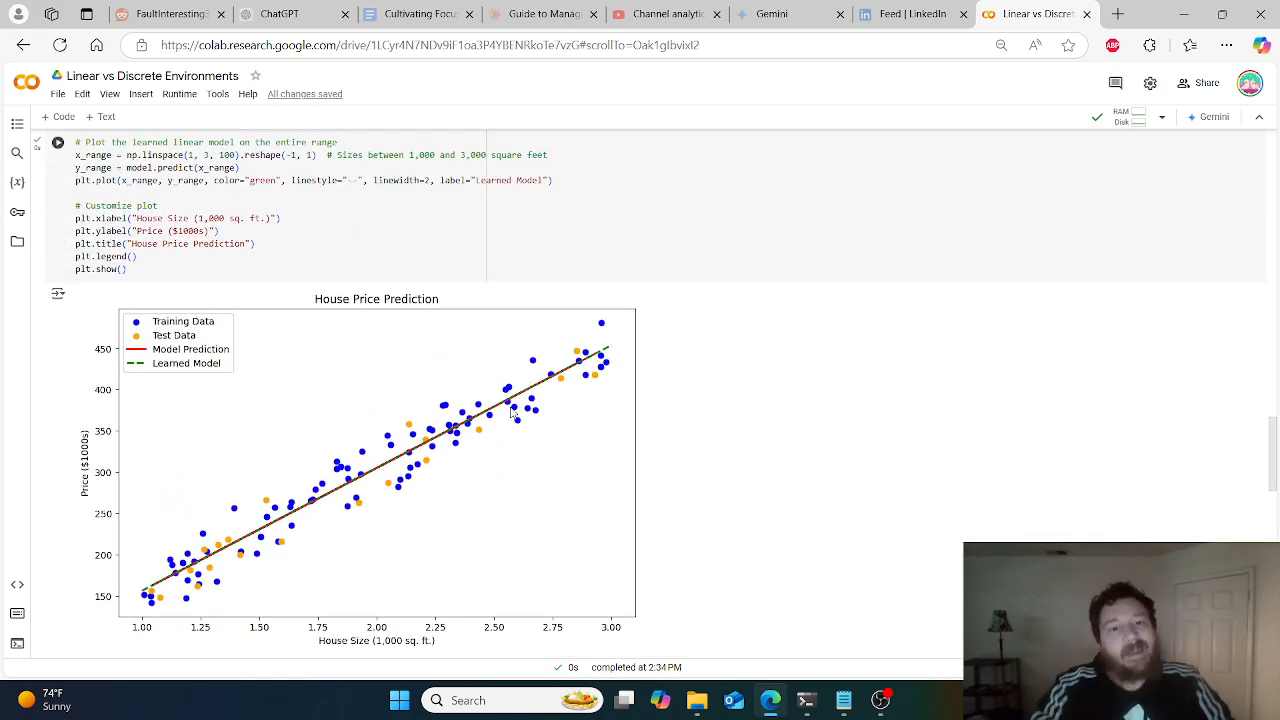
scroll("down", 3)
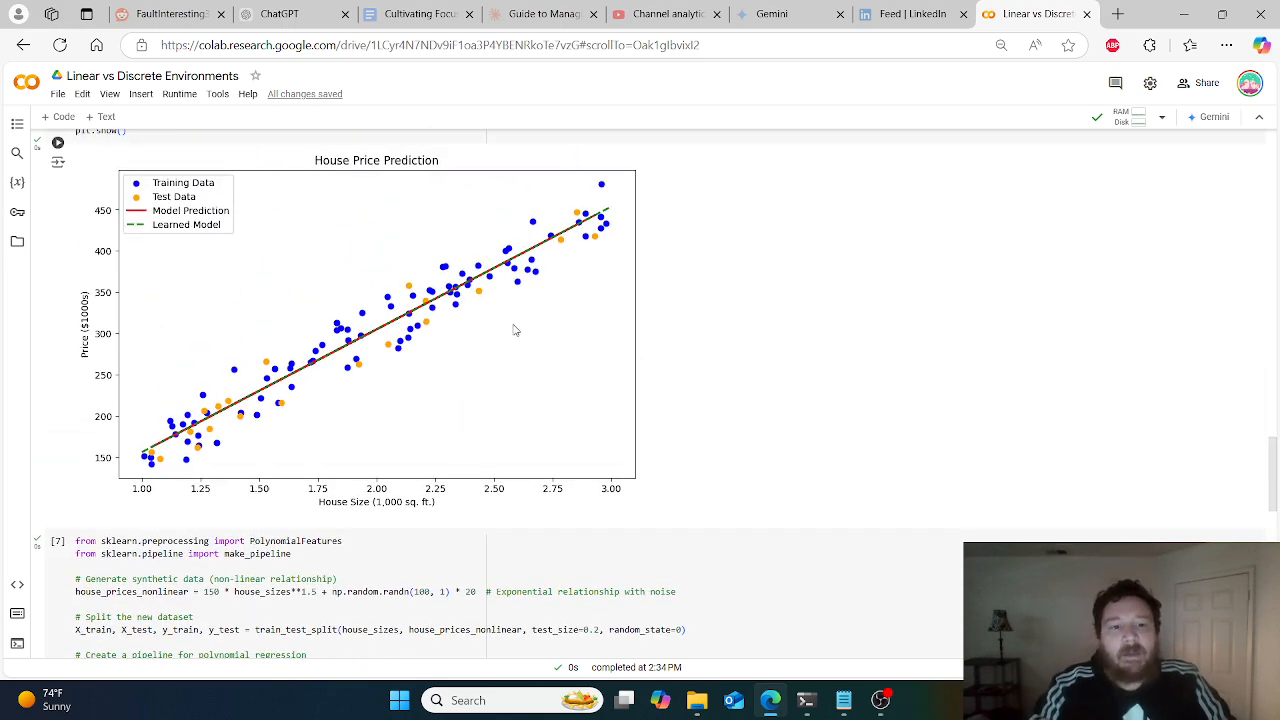
mouse_move(472, 308)
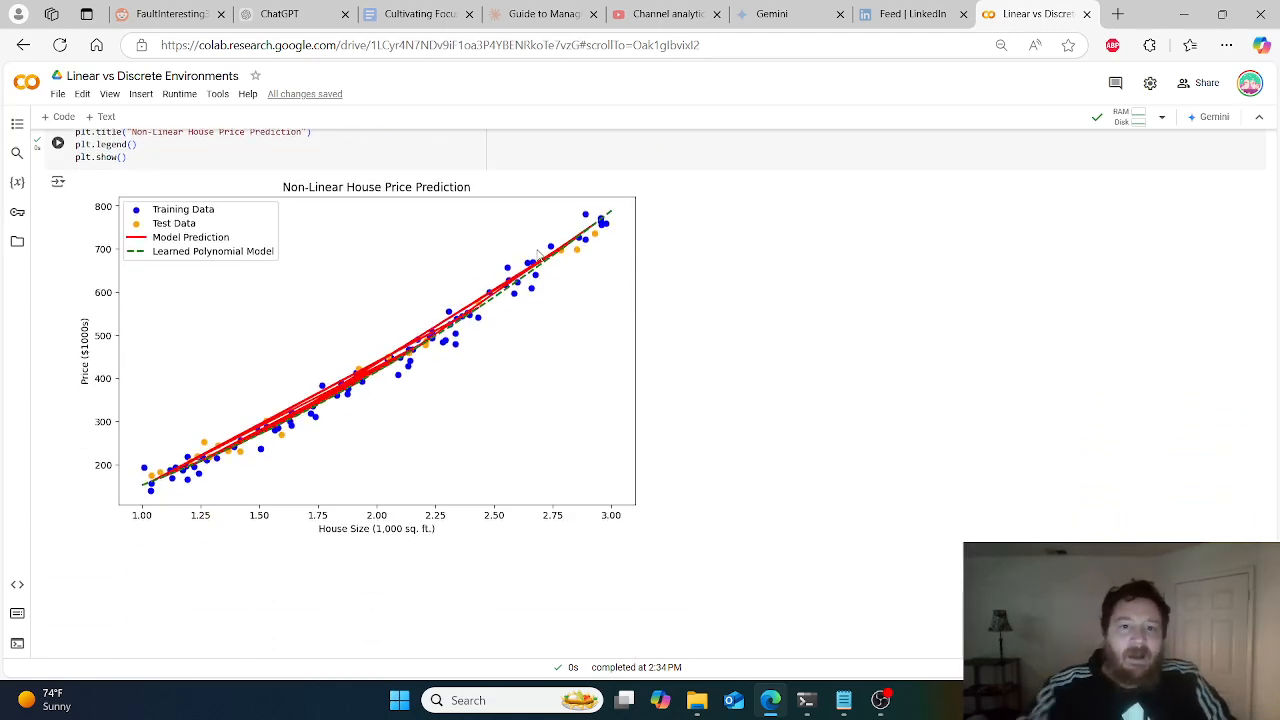
scroll("down", 3)
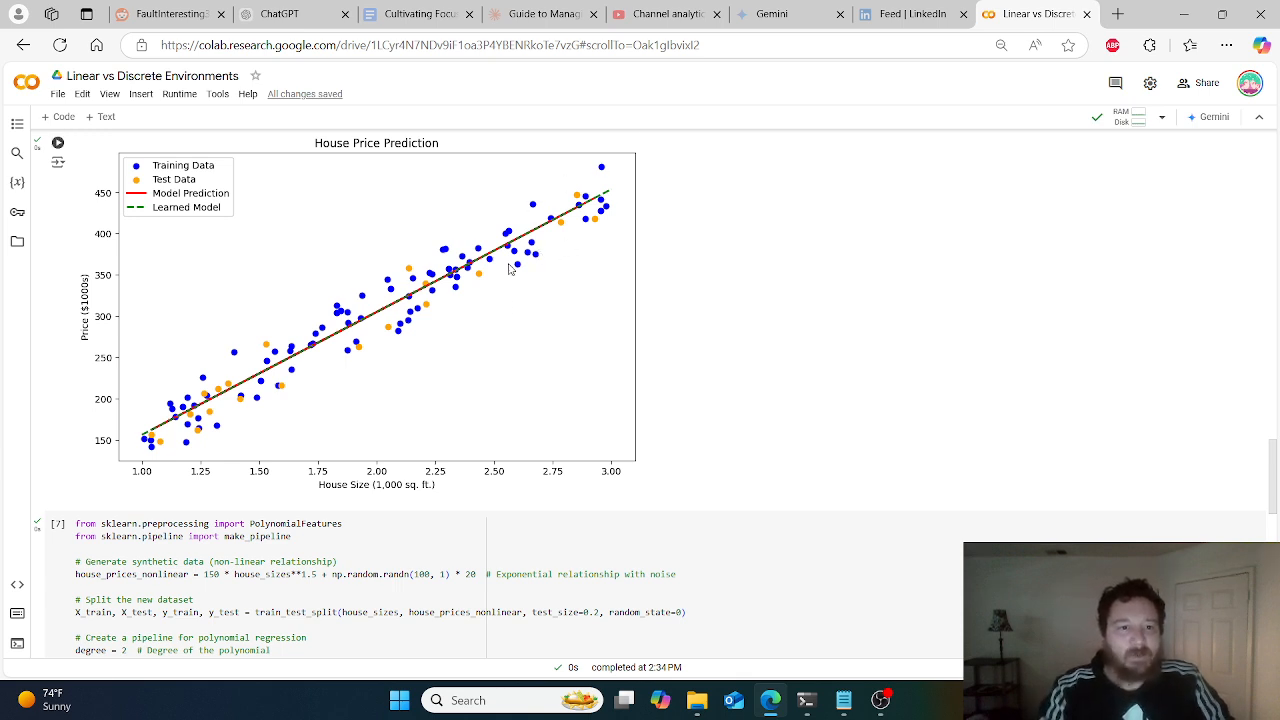
mouse_move(344, 336)
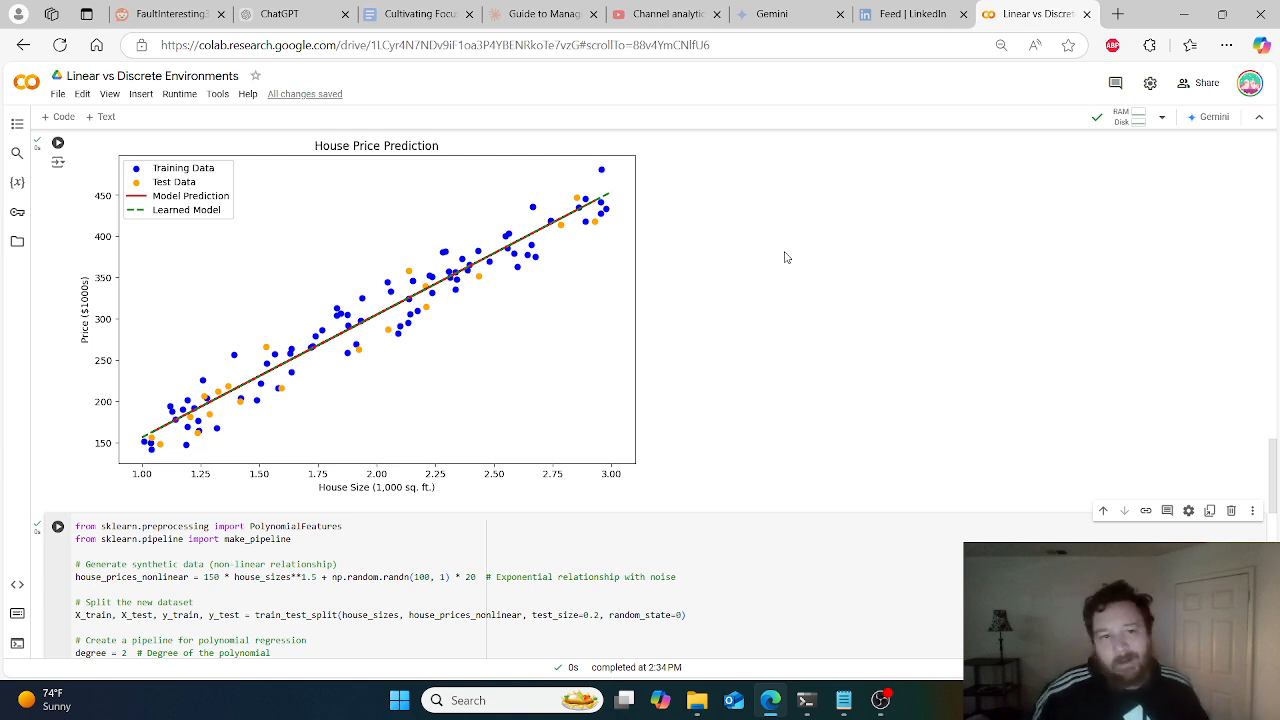
mouse_move(792, 252)
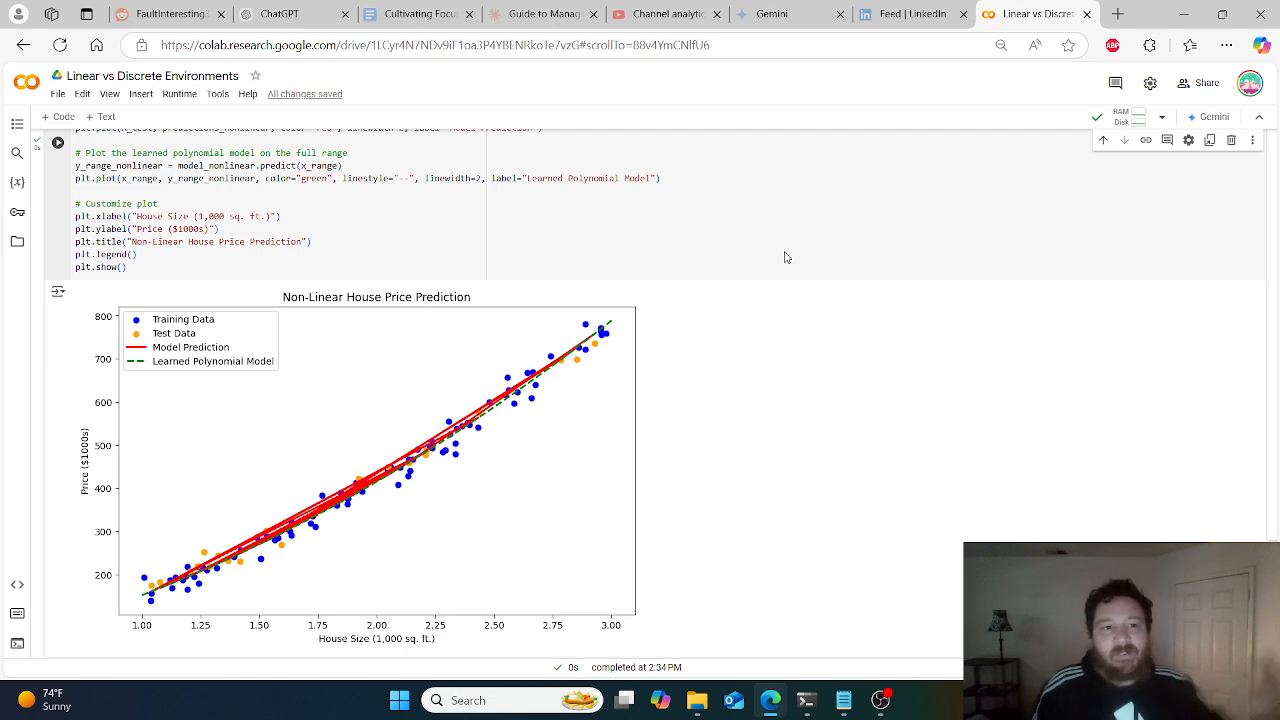
mouse_move(824, 388)
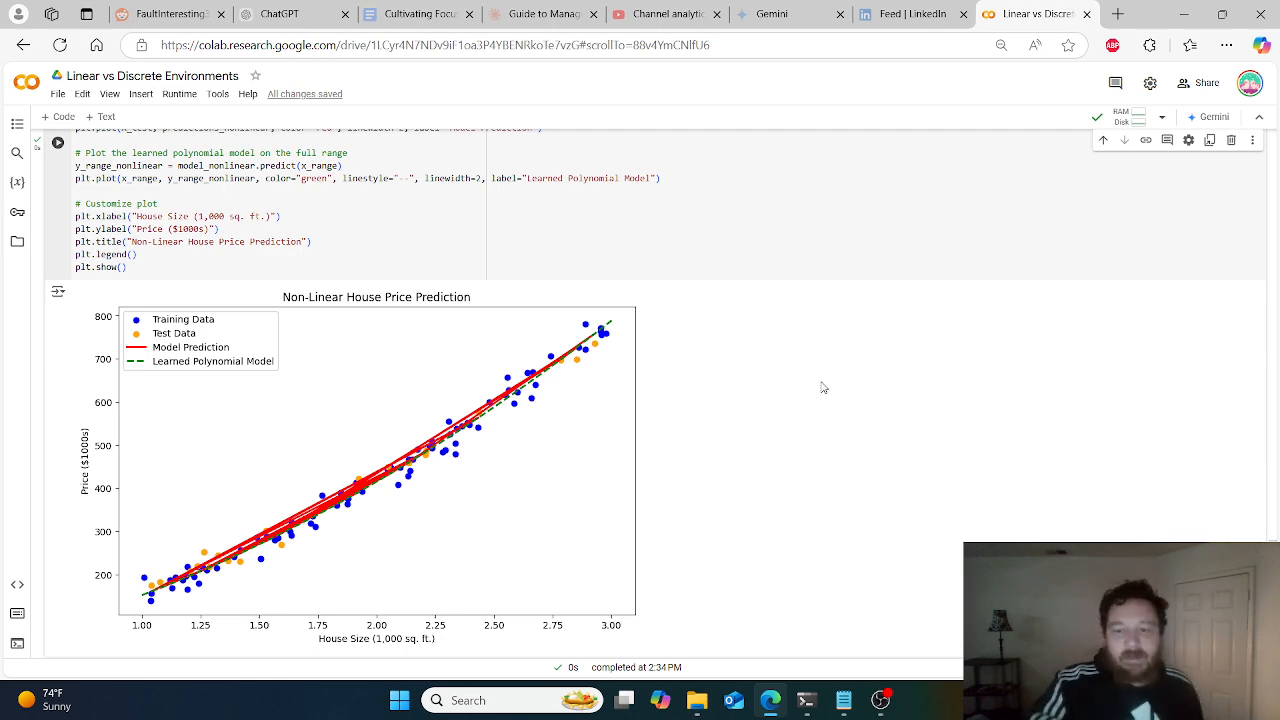